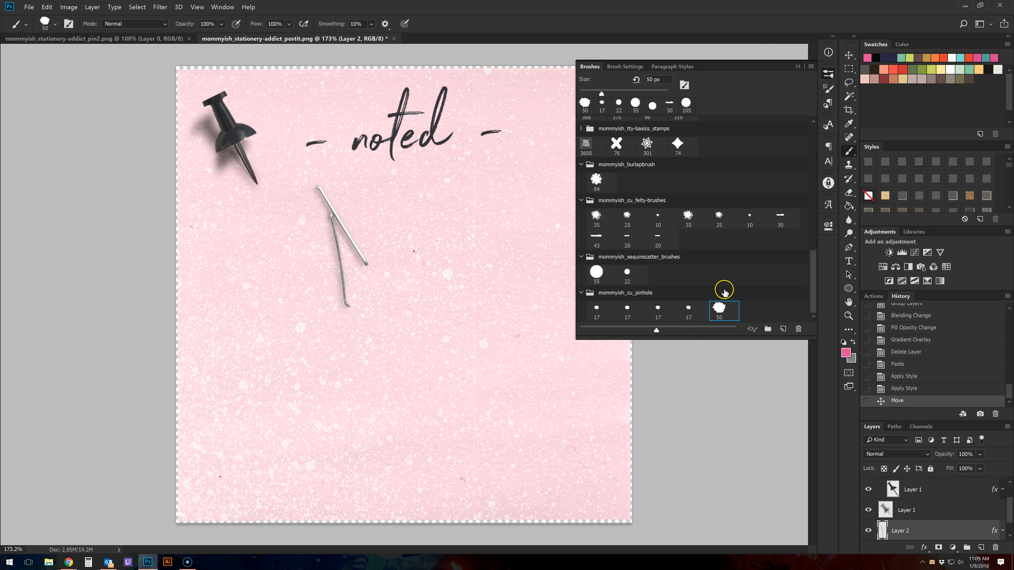
Step: Paint a curved row of pink dots with the 17 px pinhole brush on a new layer
{"action": "left_click", "coordinate": [627, 311]}
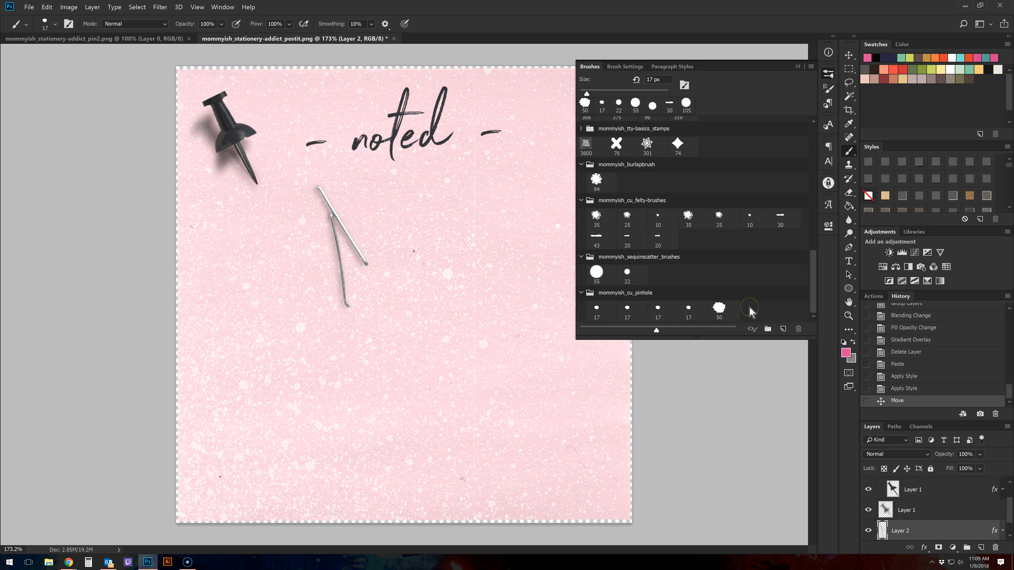
{"action": "left_click", "coordinate": [597, 307]}
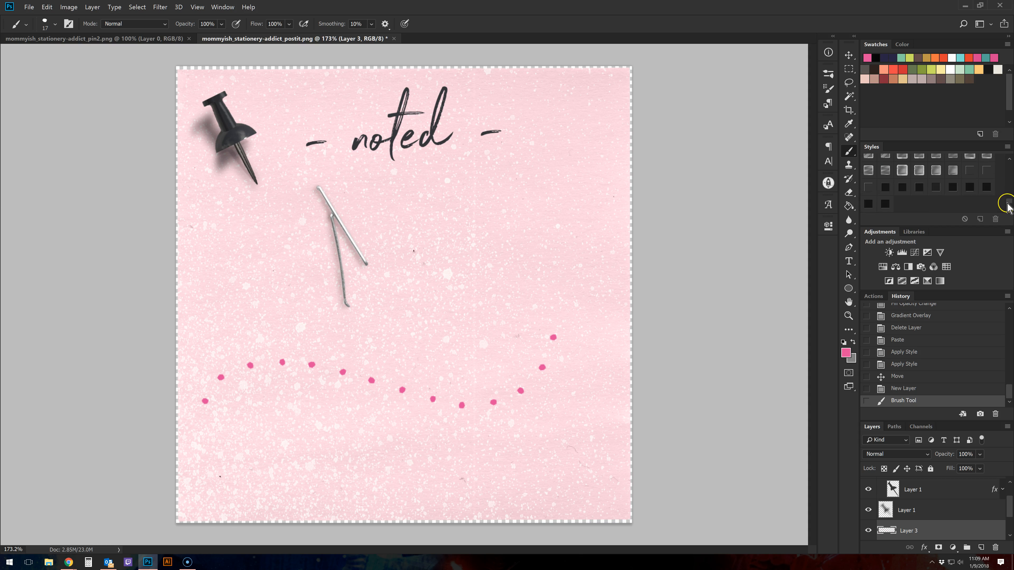
Step: Compare punched, darker and alternate pinhole styles on the dot trail, then delete Layer 3
{"action": "left_click", "coordinate": [986, 170]}
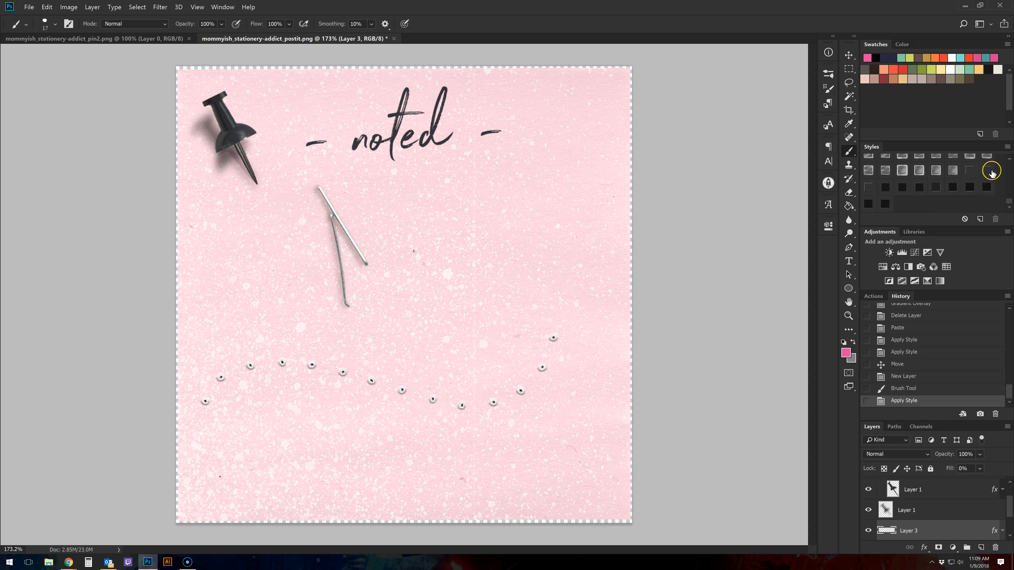
{"action": "mouse_move", "coordinate": [368, 296]}
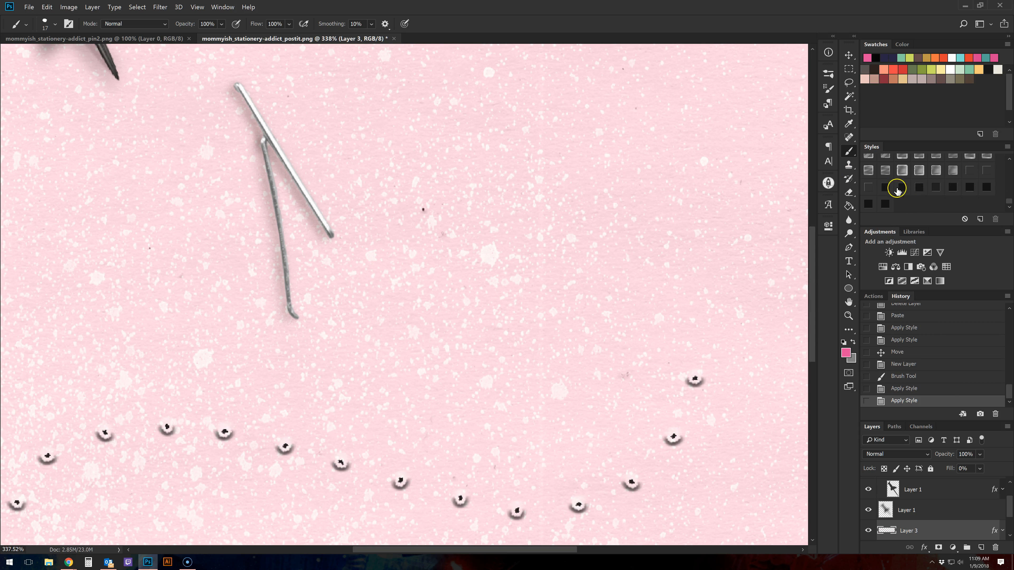
{"action": "left_click", "coordinate": [936, 187]}
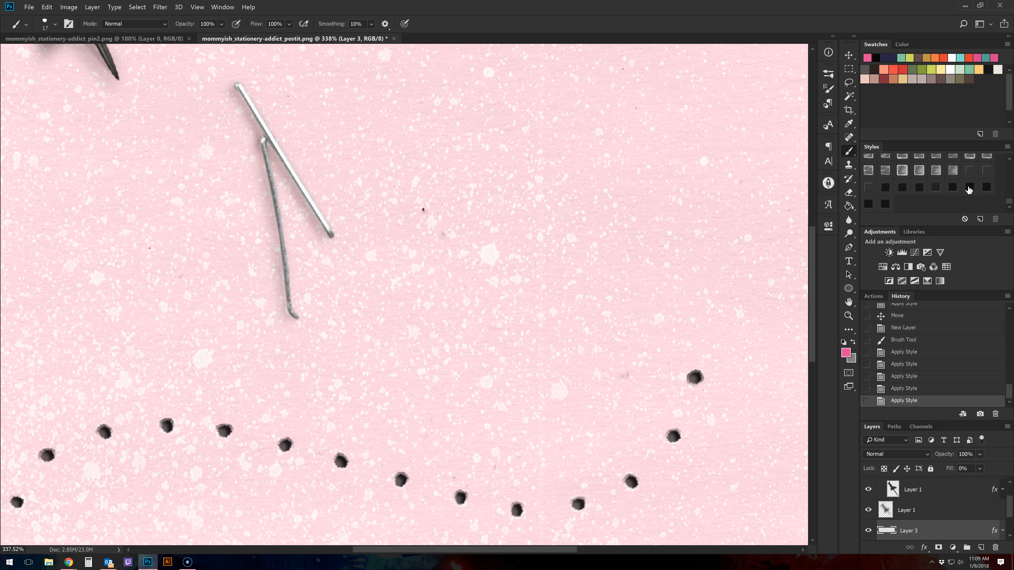
{"action": "mouse_move", "coordinate": [986, 188]}
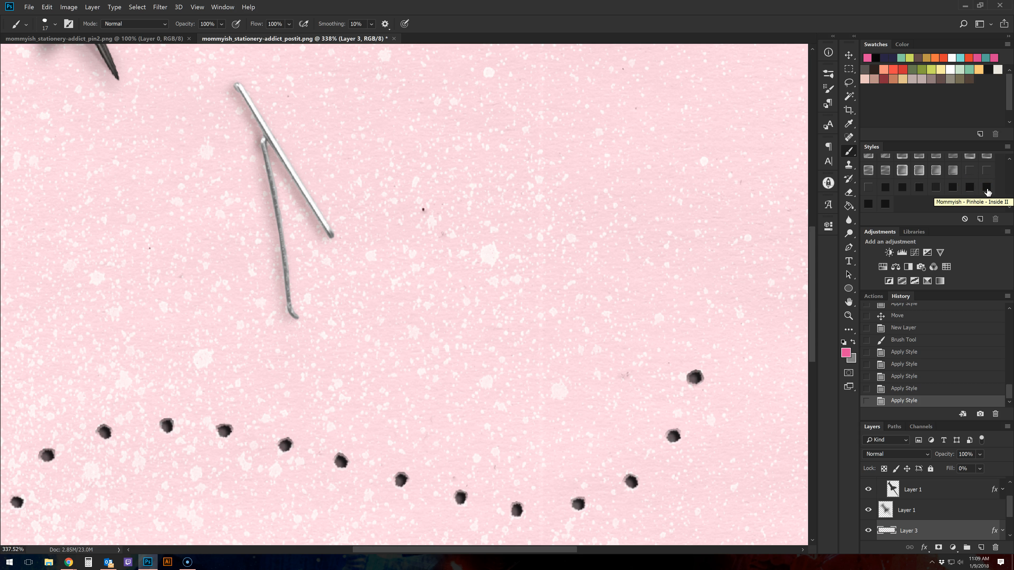
{"action": "mouse_move", "coordinate": [952, 188]}
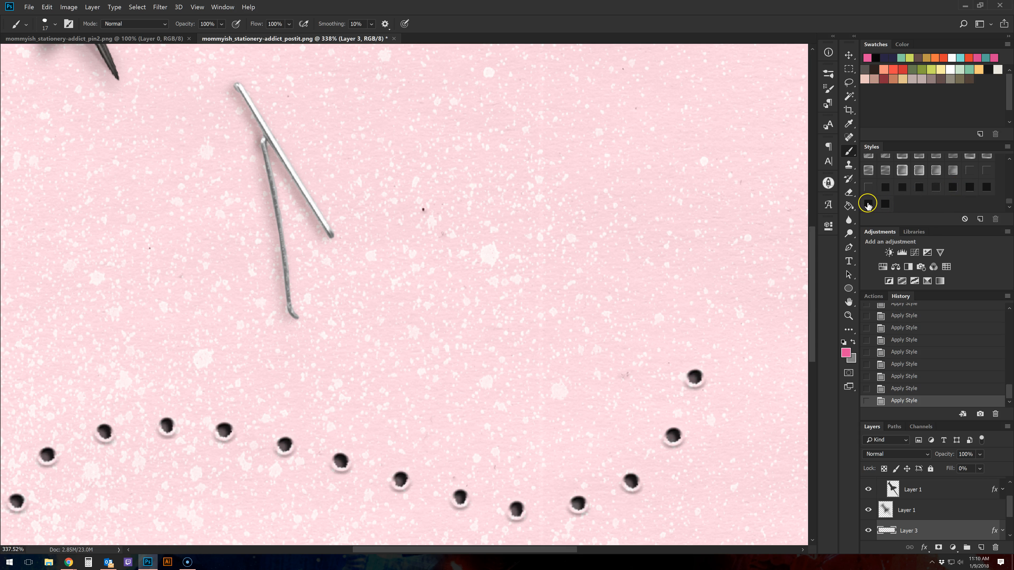
{"action": "left_click", "coordinate": [371, 303]}
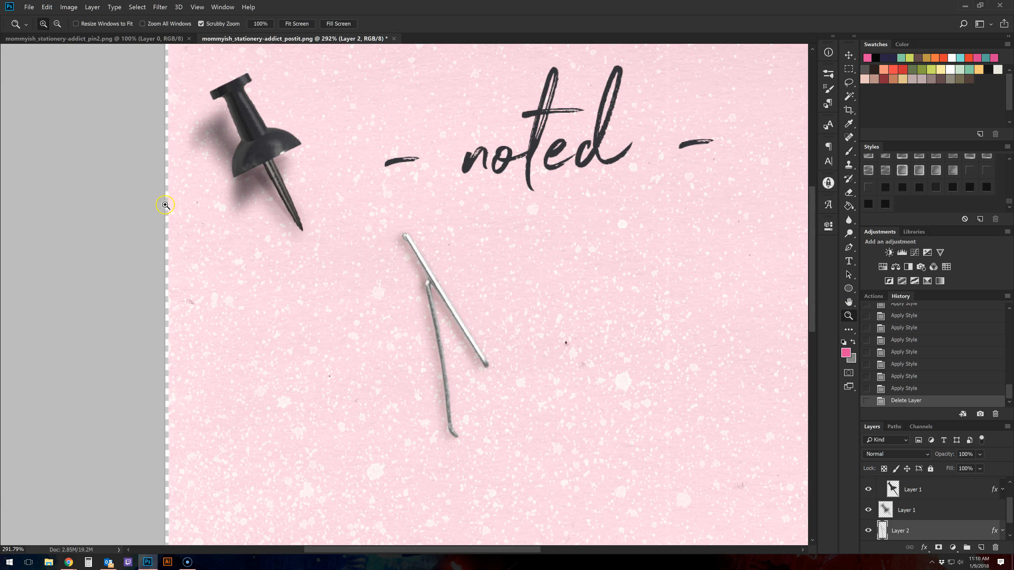
Step: Mark a single small styled pinhole at the pushpin's tip on a new layer
{"action": "left_click", "coordinate": [766, 408]}
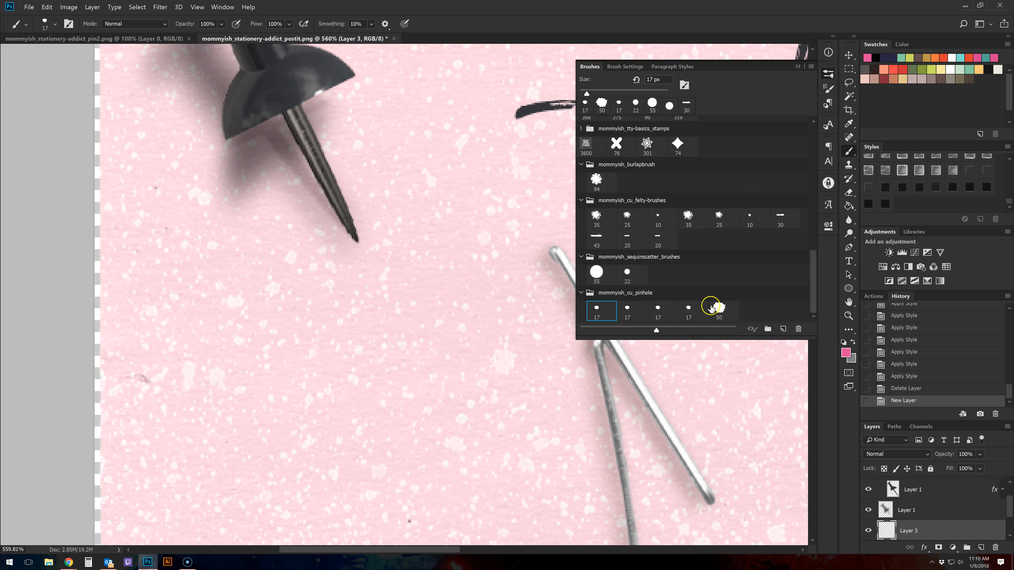
{"action": "left_click", "coordinate": [719, 310]}
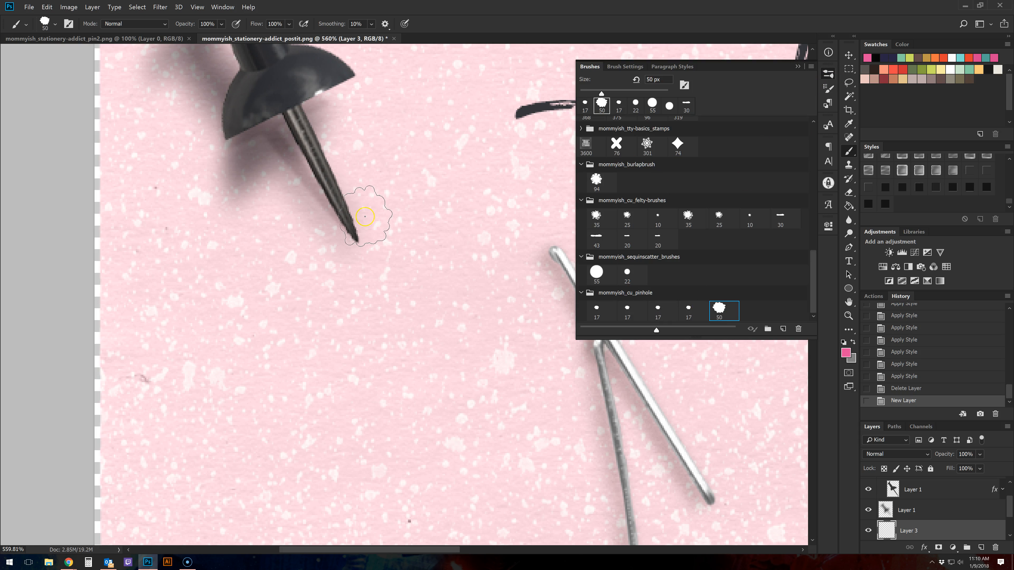
{"action": "mouse_move", "coordinate": [355, 240]}
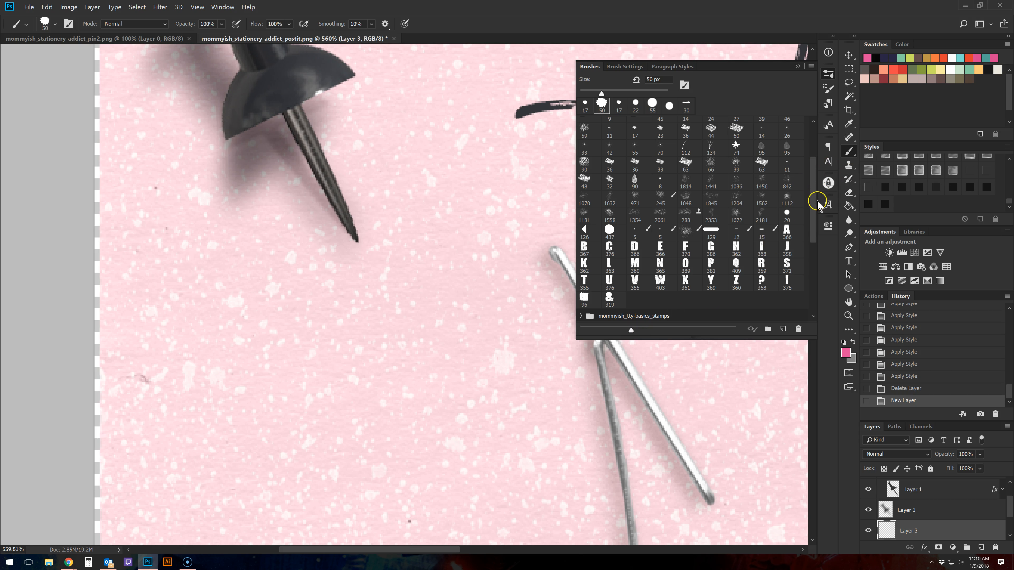
{"action": "scroll", "scroll_direction": "down", "scroll_amount": 3}
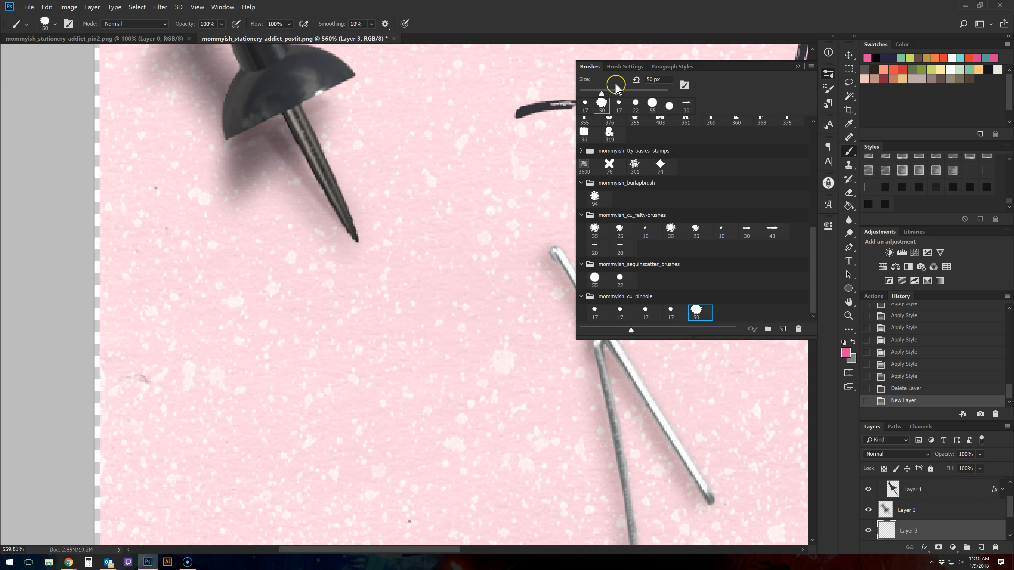
{"action": "left_click", "coordinate": [586, 93]}
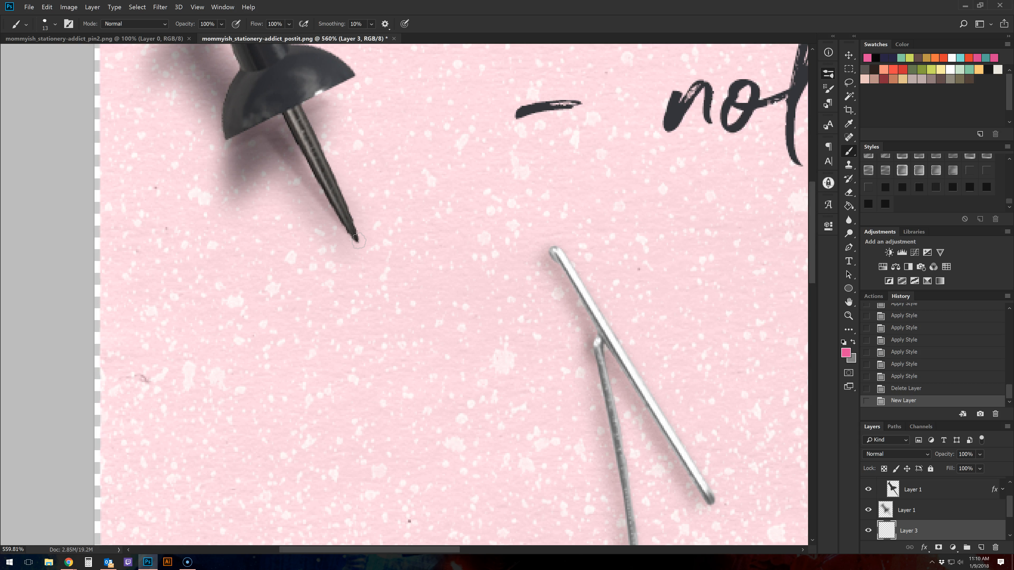
{"action": "left_click", "coordinate": [358, 243]}
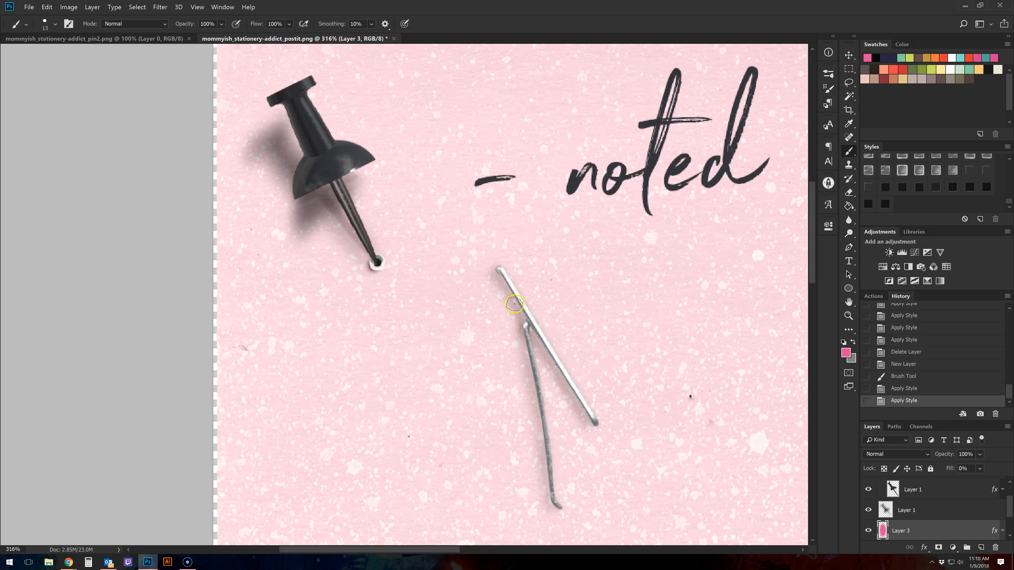
Step: Add an empty layer for the staple holes and zoom in on the staple
{"action": "left_click", "coordinate": [849, 316]}
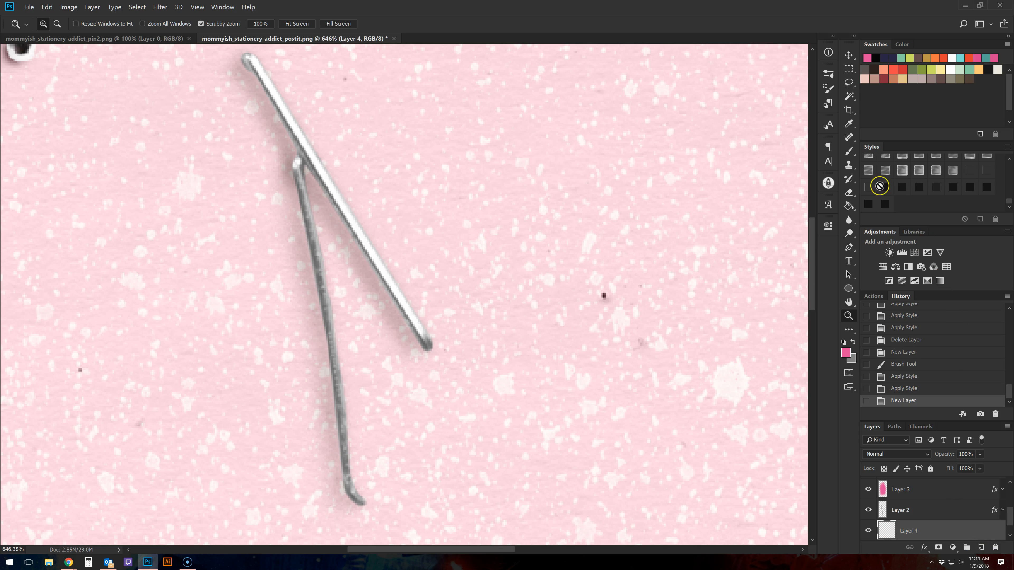
Step: Dab pink hole marks at the staple's four ends with the pinhole brush
{"action": "left_click", "coordinate": [848, 151]}
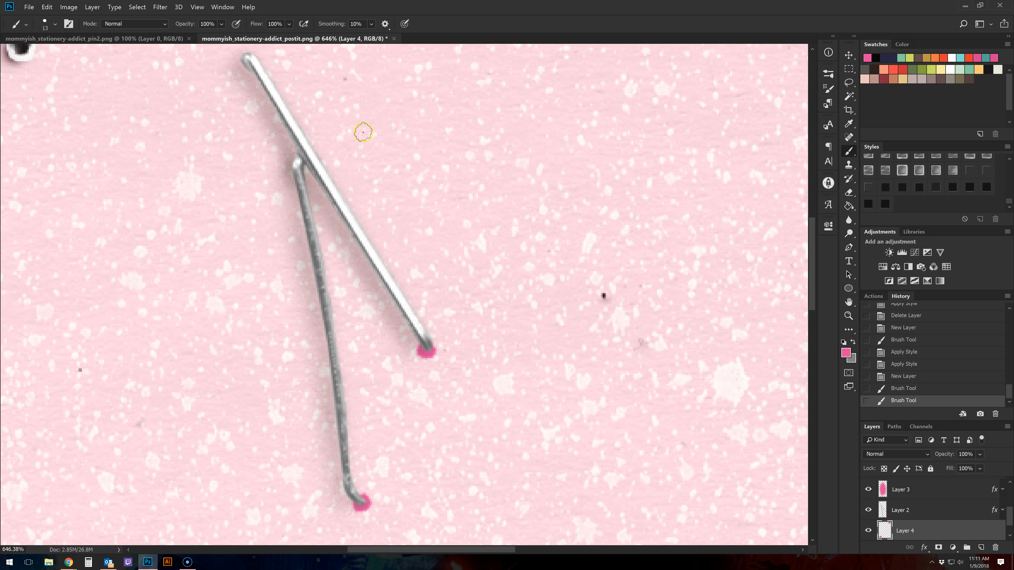
{"action": "mouse_move", "coordinate": [242, 65]}
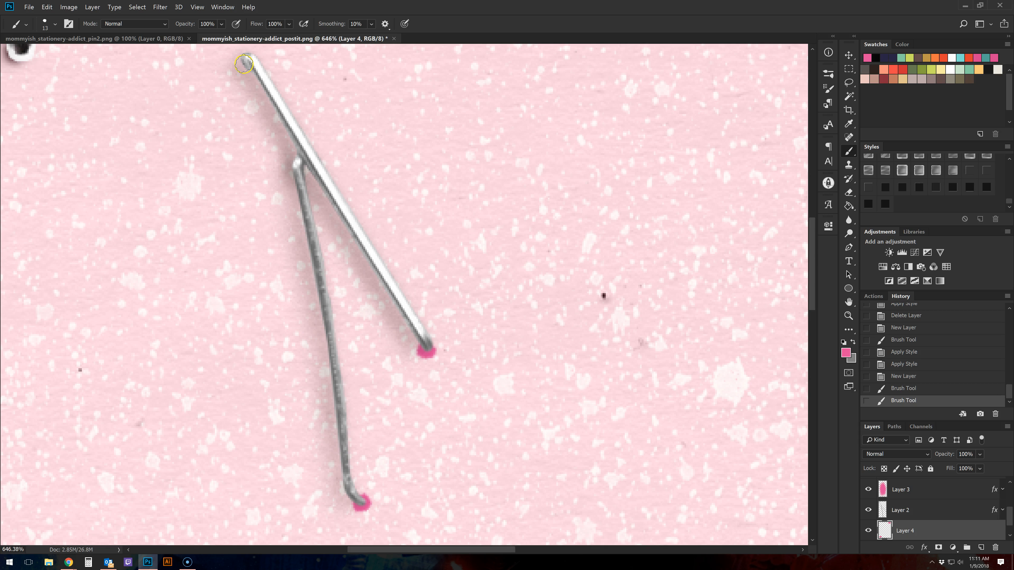
{"action": "left_click", "coordinate": [115, 143]}
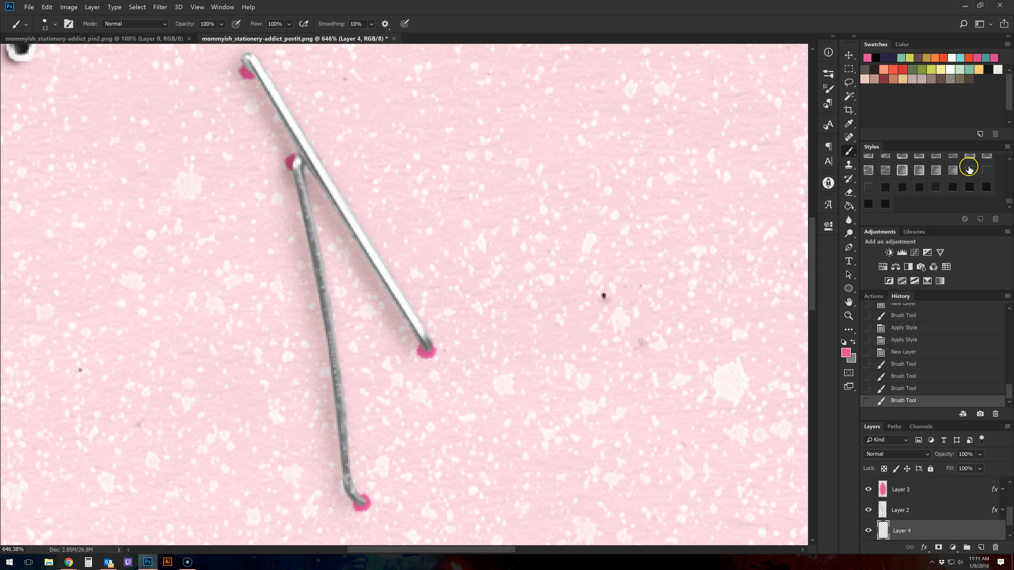
{"action": "mouse_move", "coordinate": [969, 173]}
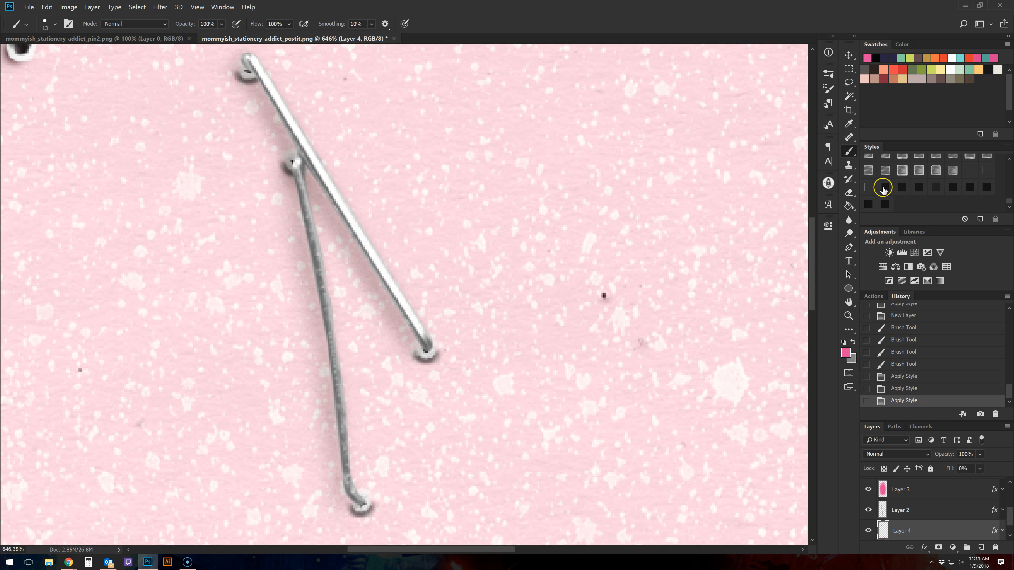
{"action": "mouse_move", "coordinate": [884, 188]}
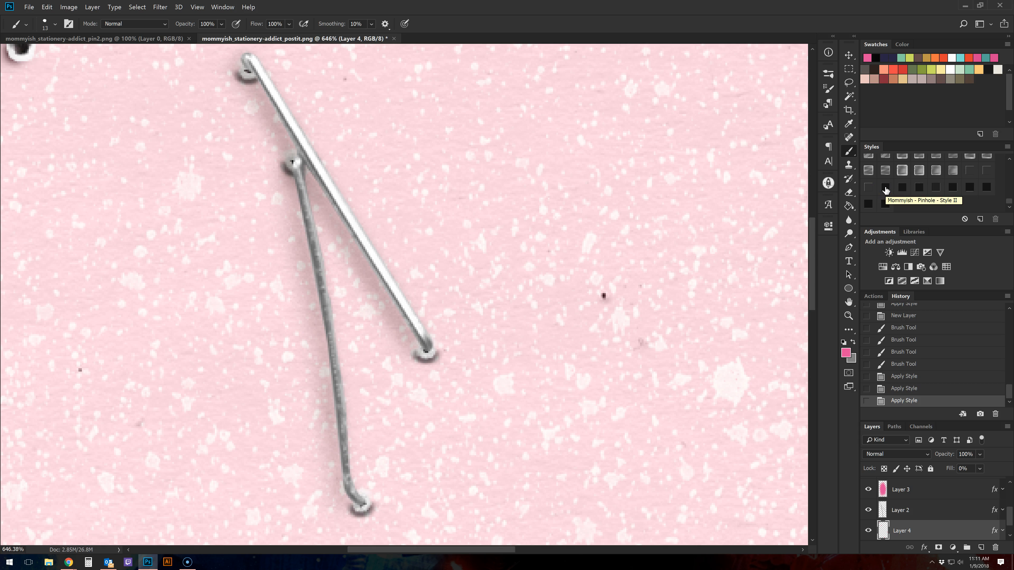
Step: Compare bolder and subtler pinhole styles on the staple holes, keeping the subtle one
{"action": "left_click", "coordinate": [902, 187]}
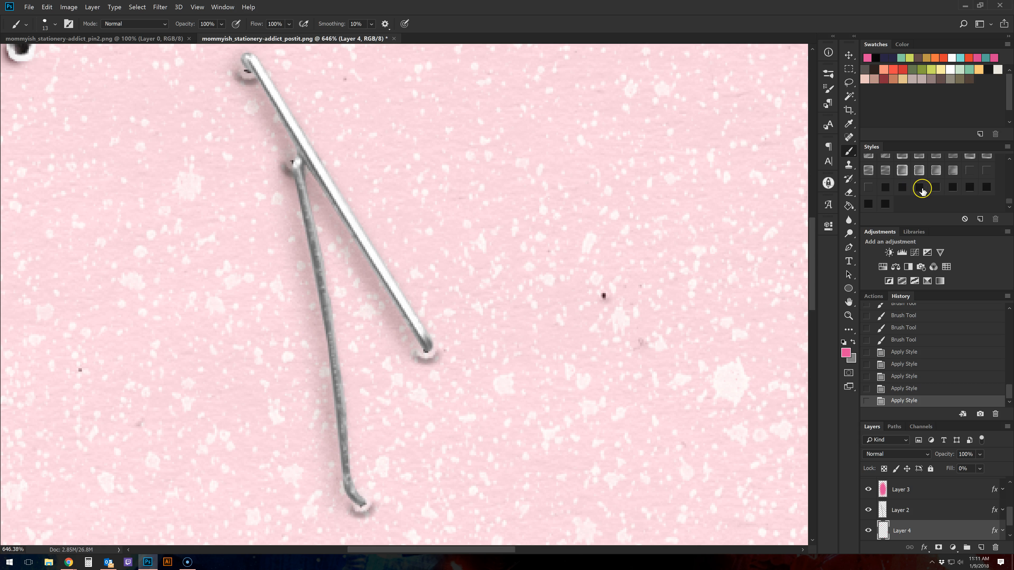
{"action": "left_click", "coordinate": [919, 187]}
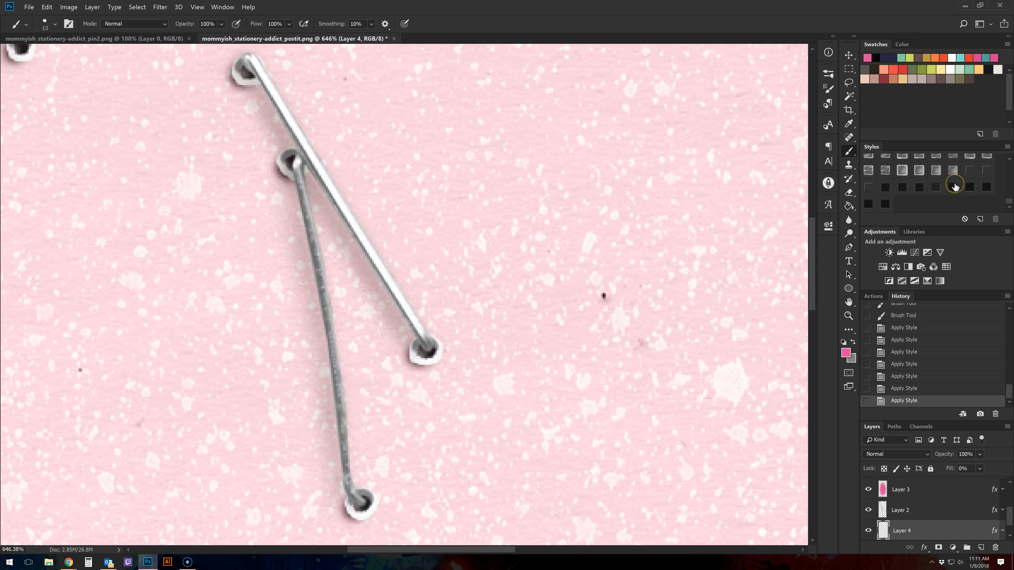
{"action": "mouse_move", "coordinate": [954, 187]}
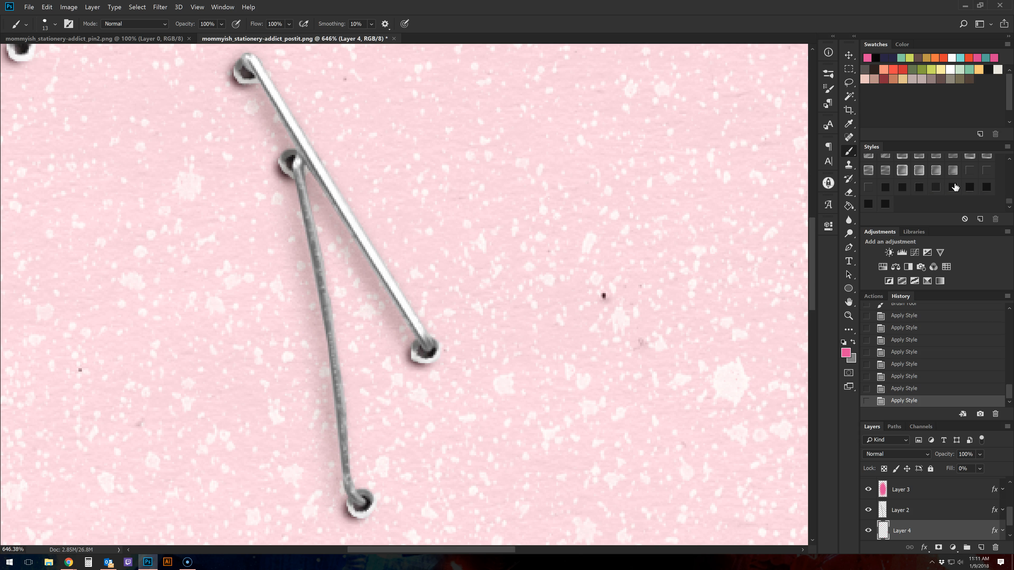
{"action": "left_click", "coordinate": [985, 187]}
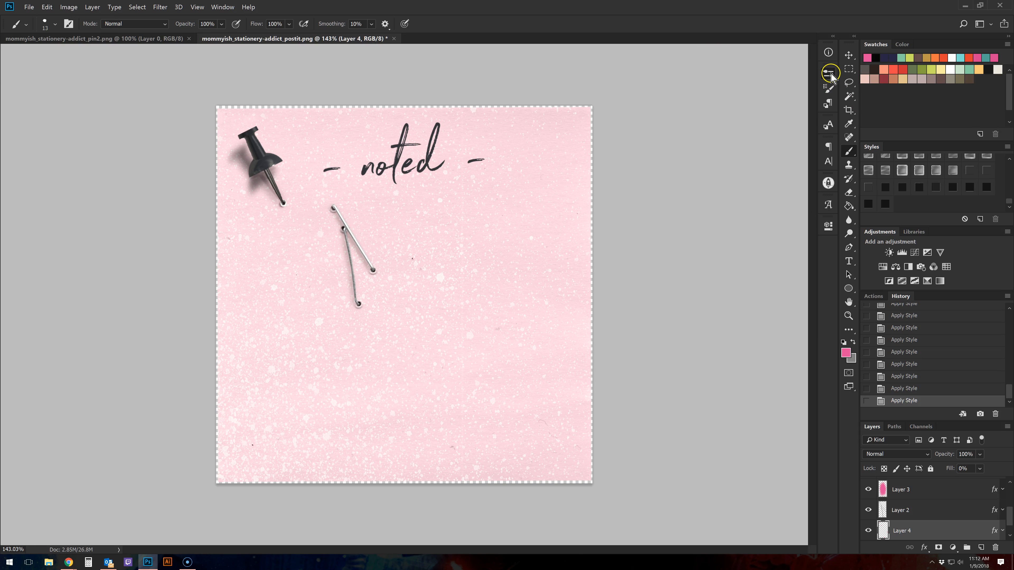
Step: Punch a curved pinhole trail from below the staple to the right side with the 17 px brush
{"action": "left_click", "coordinate": [827, 73]}
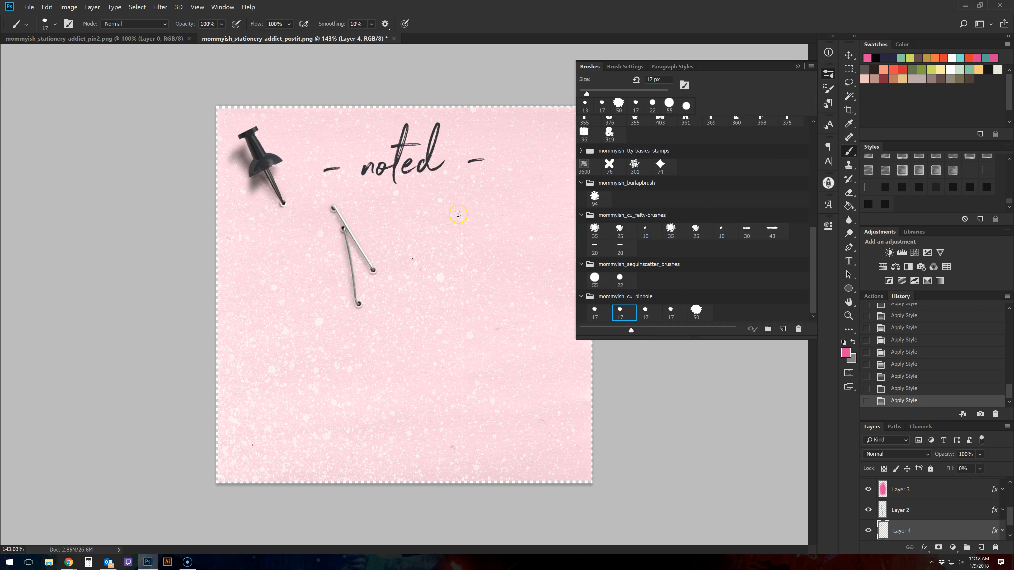
{"action": "mouse_move", "coordinate": [529, 184]}
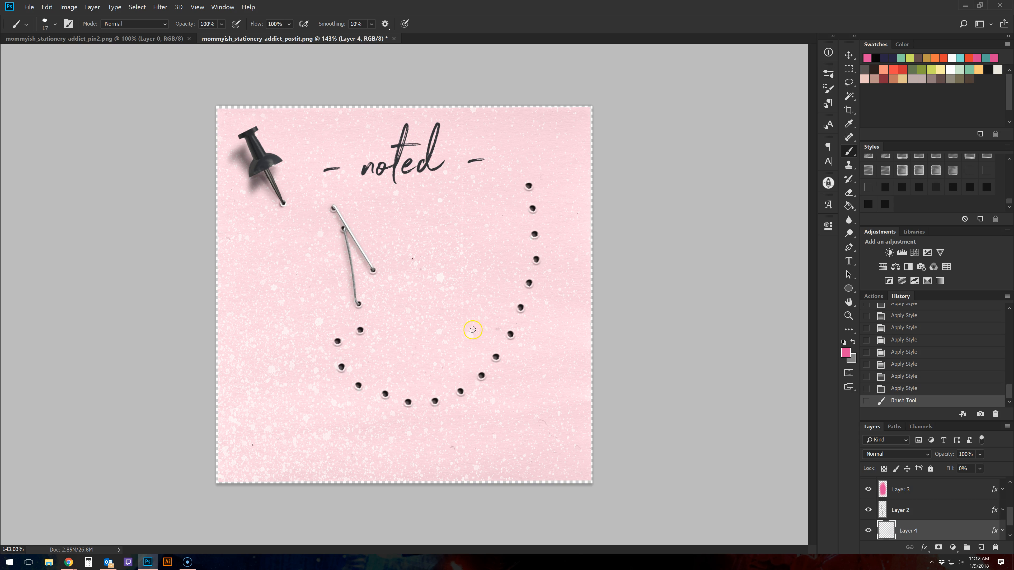
{"action": "mouse_move", "coordinate": [952, 248]}
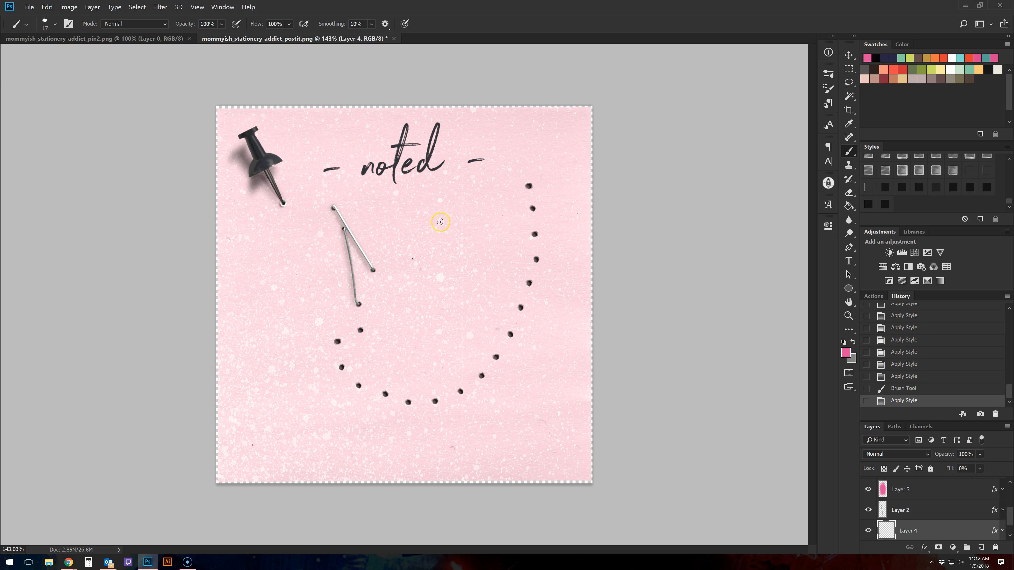
{"action": "mouse_move", "coordinate": [496, 207]}
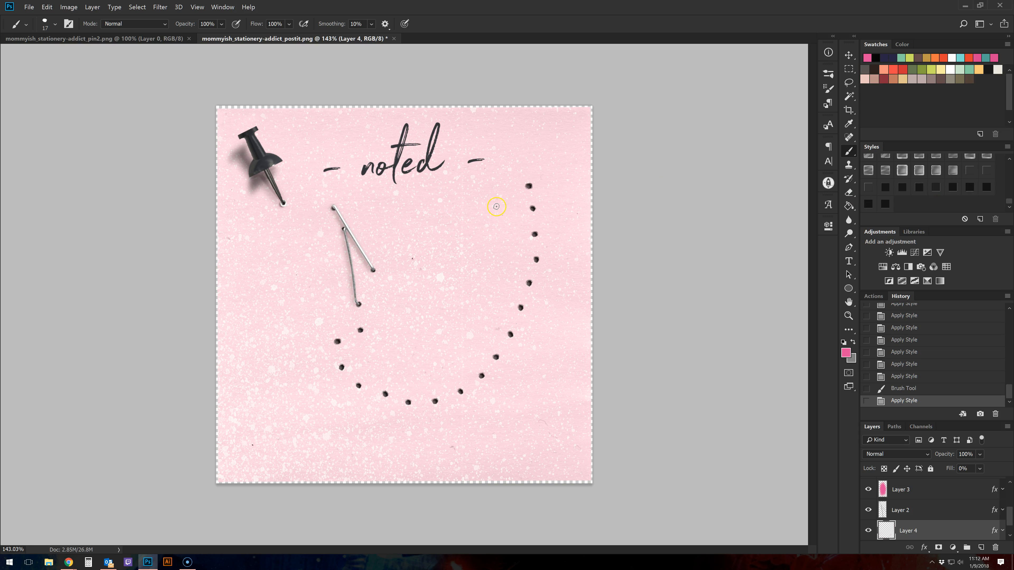